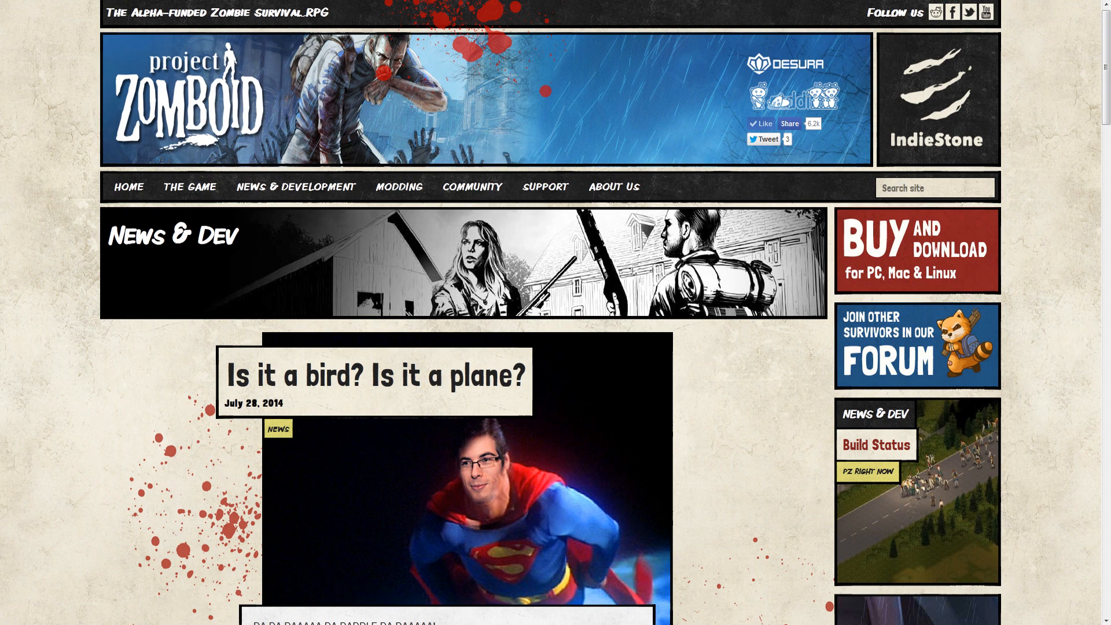
scroll(down, 3)
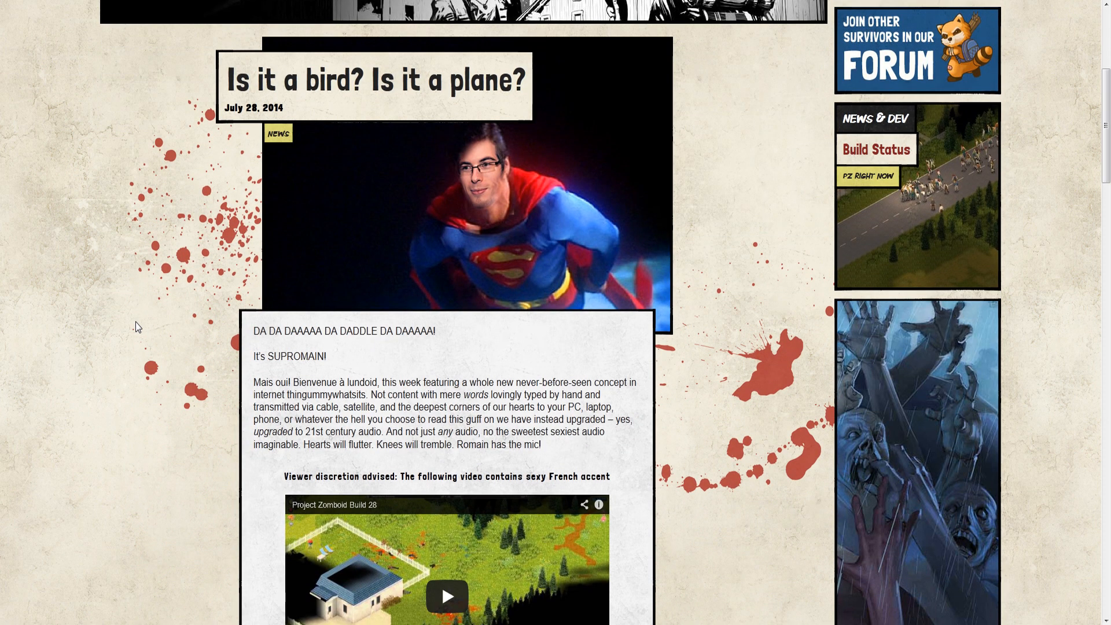
mouse_move(483, 365)
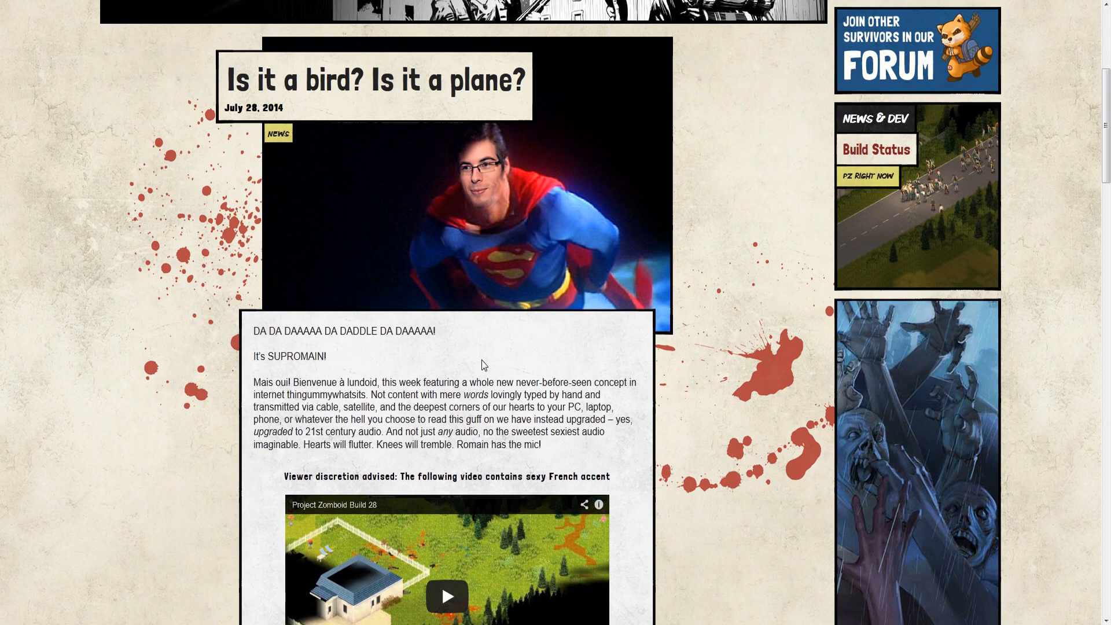
mouse_move(296, 231)
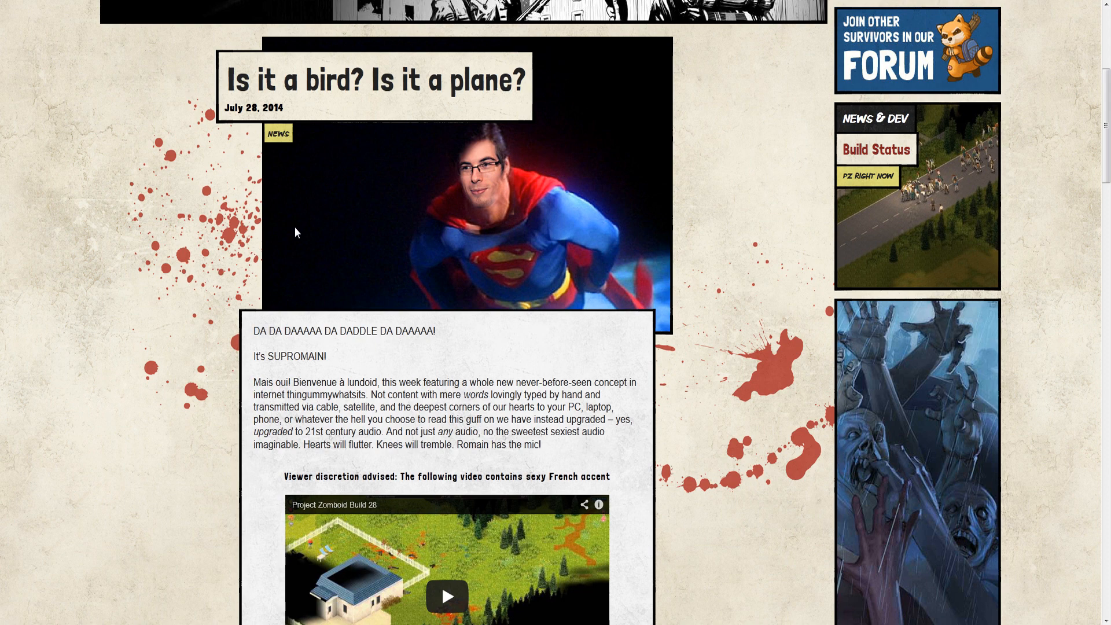
scroll(down, 3)
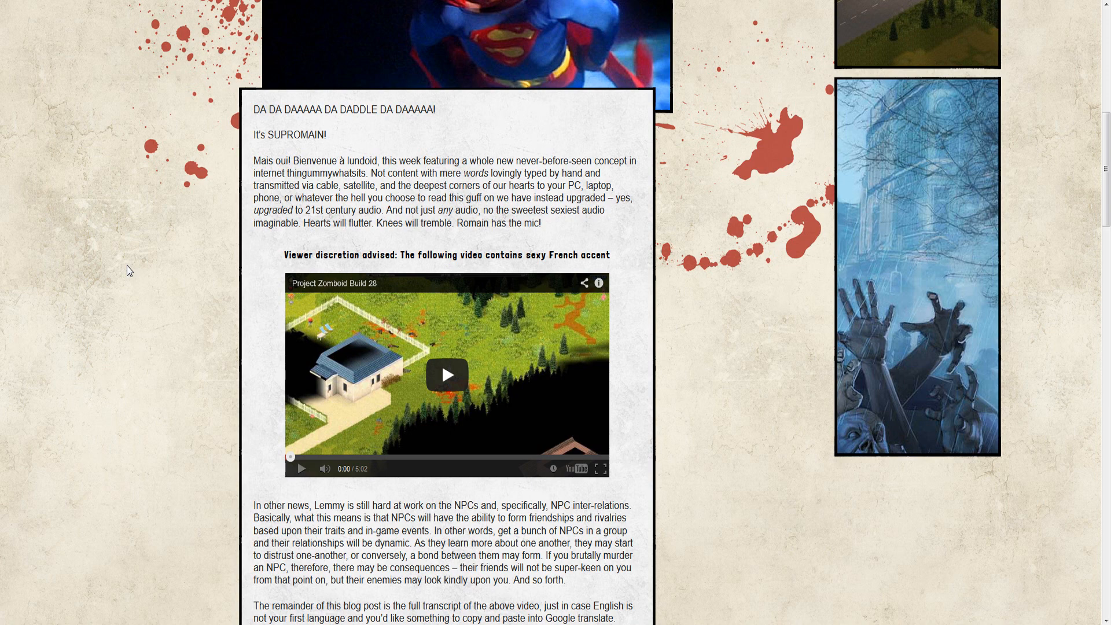
scroll(down, 3)
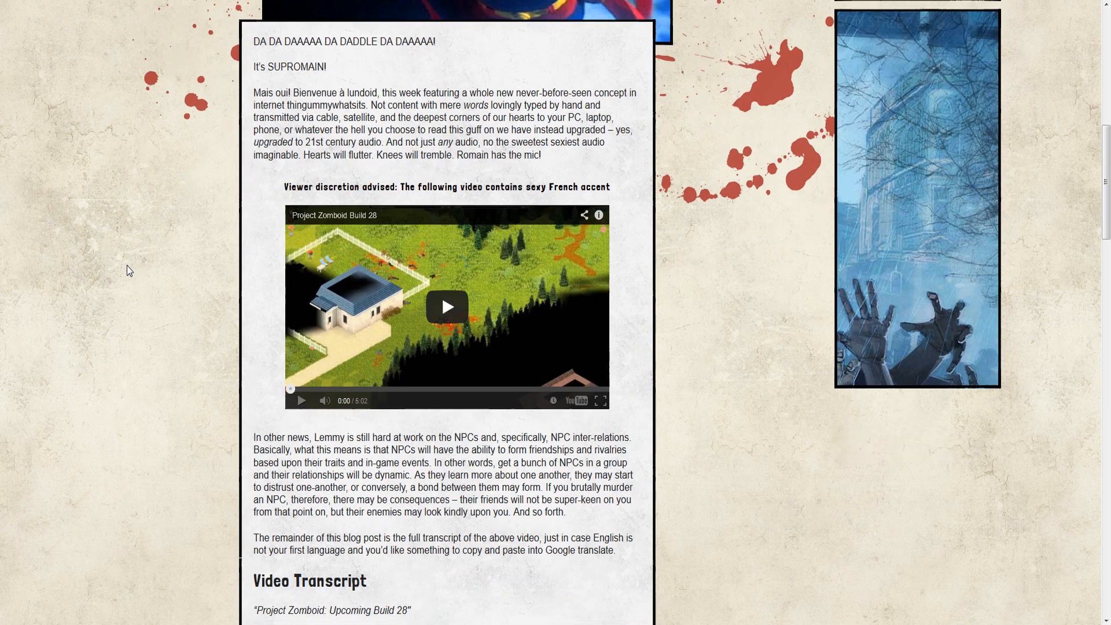
scroll(down, 3)
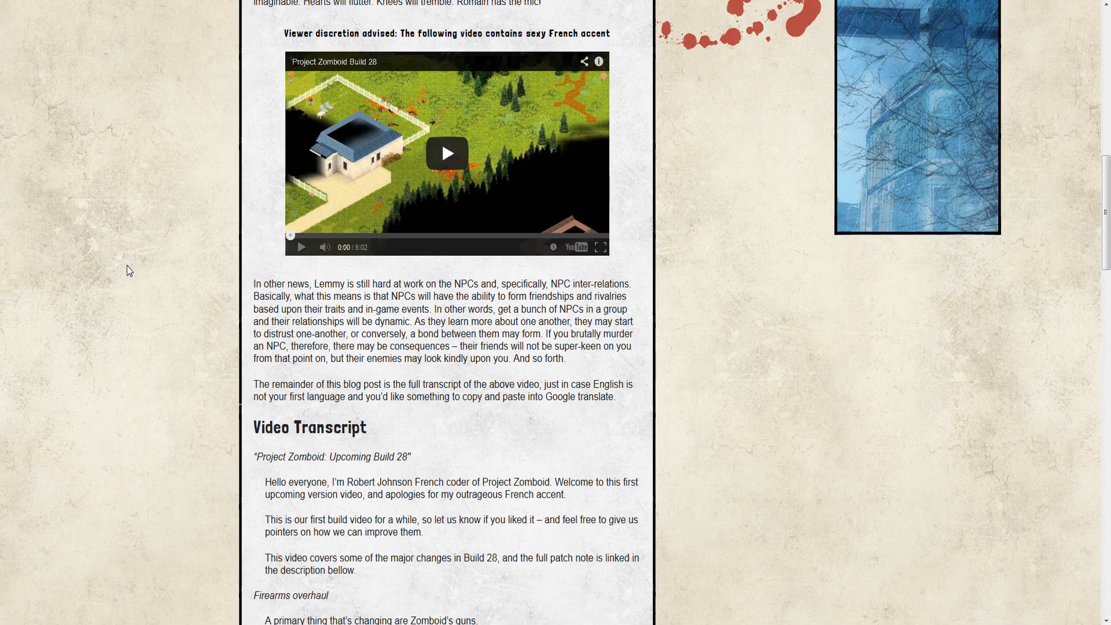
scroll(down, 3)
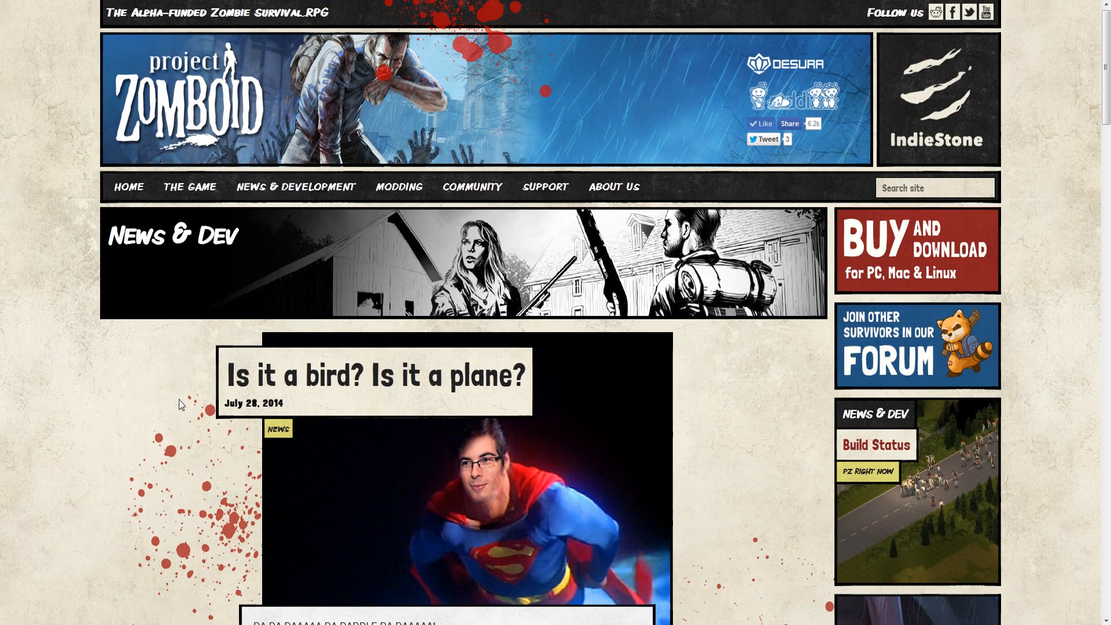
scroll(down, 3)
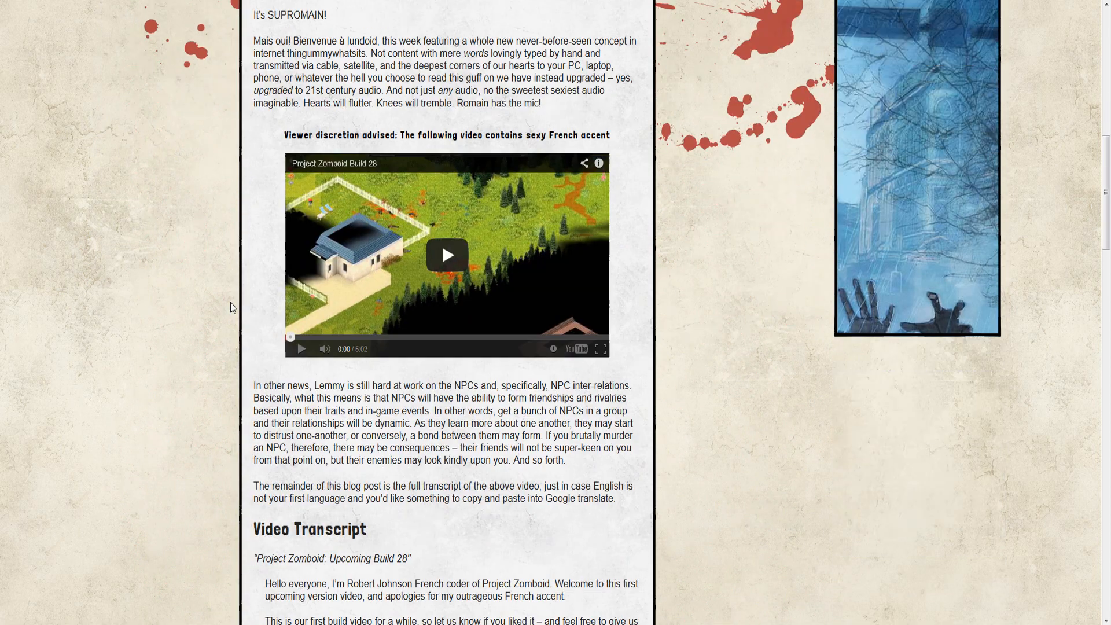
scroll(down, 3)
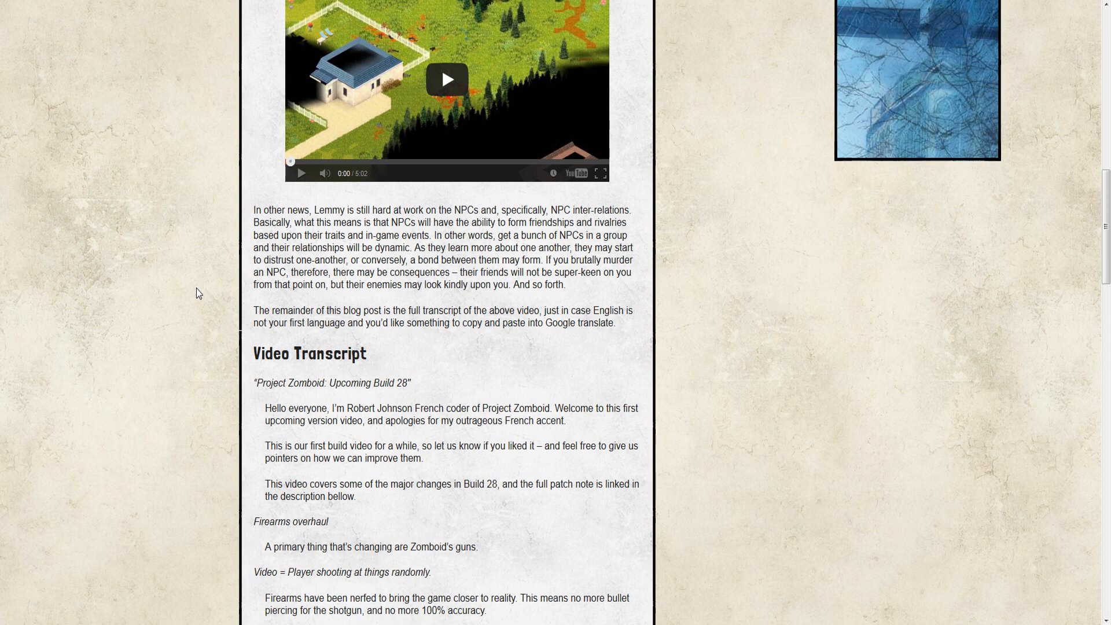
scroll(down, 3)
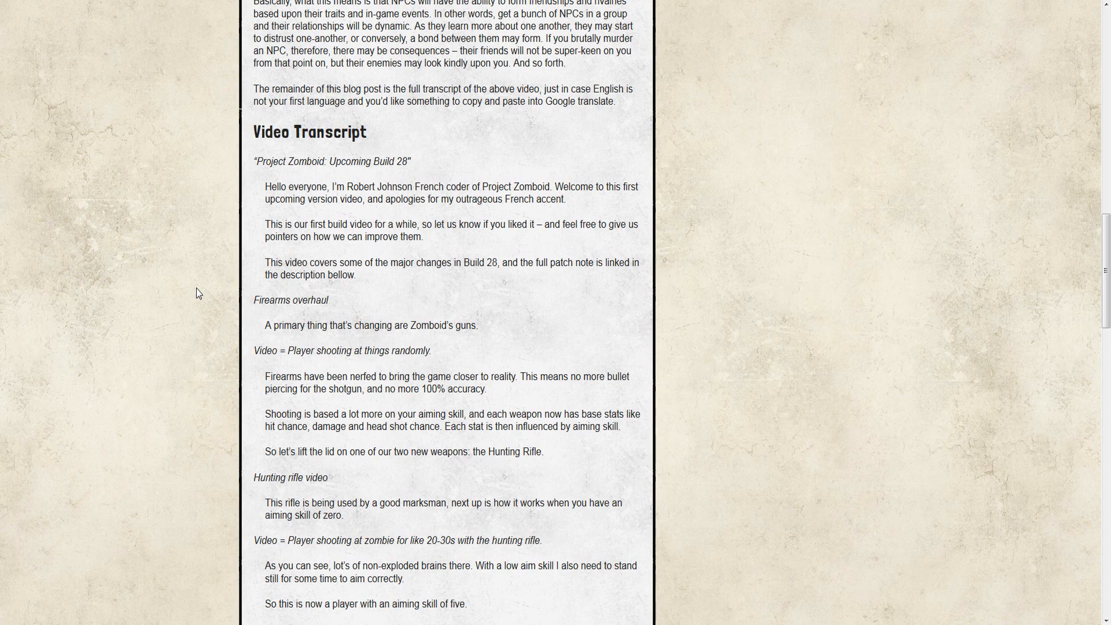
scroll(down, 3)
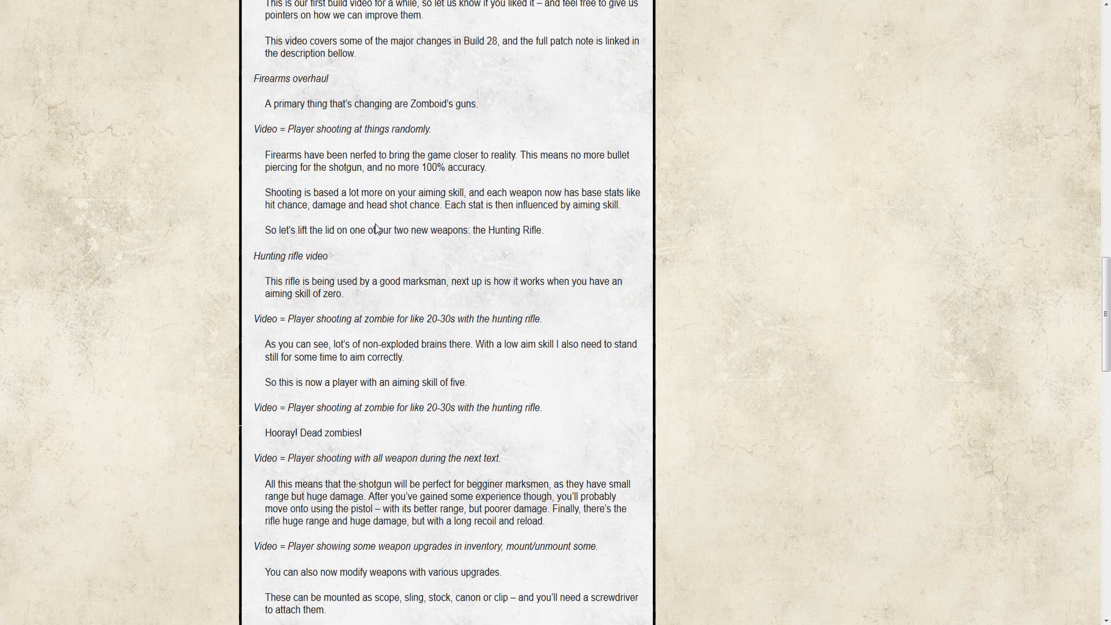
mouse_move(509, 422)
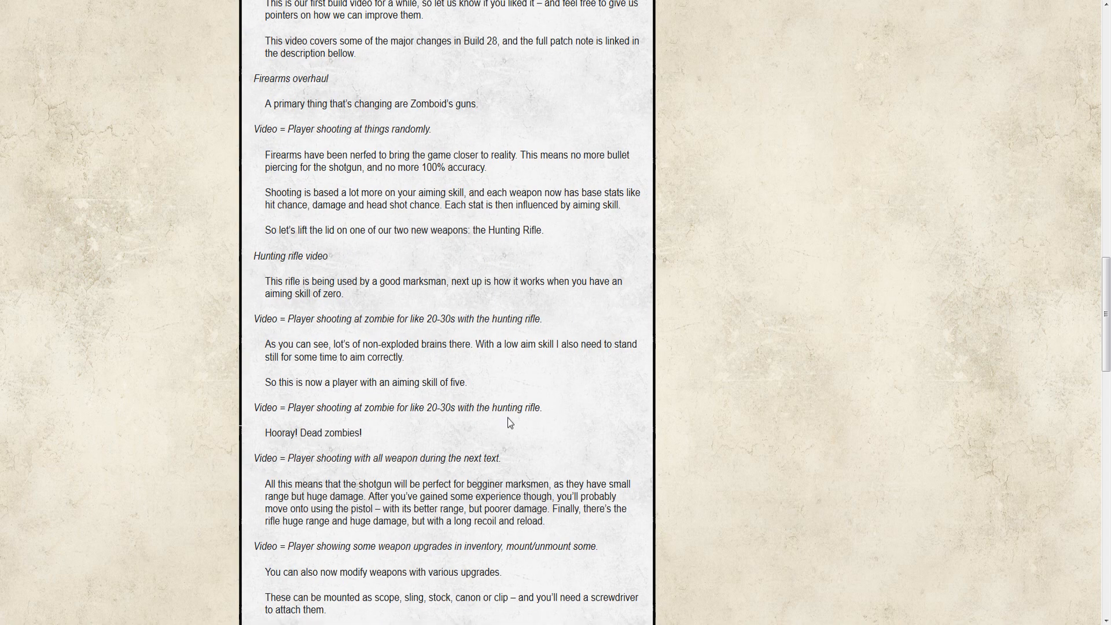
mouse_move(397, 302)
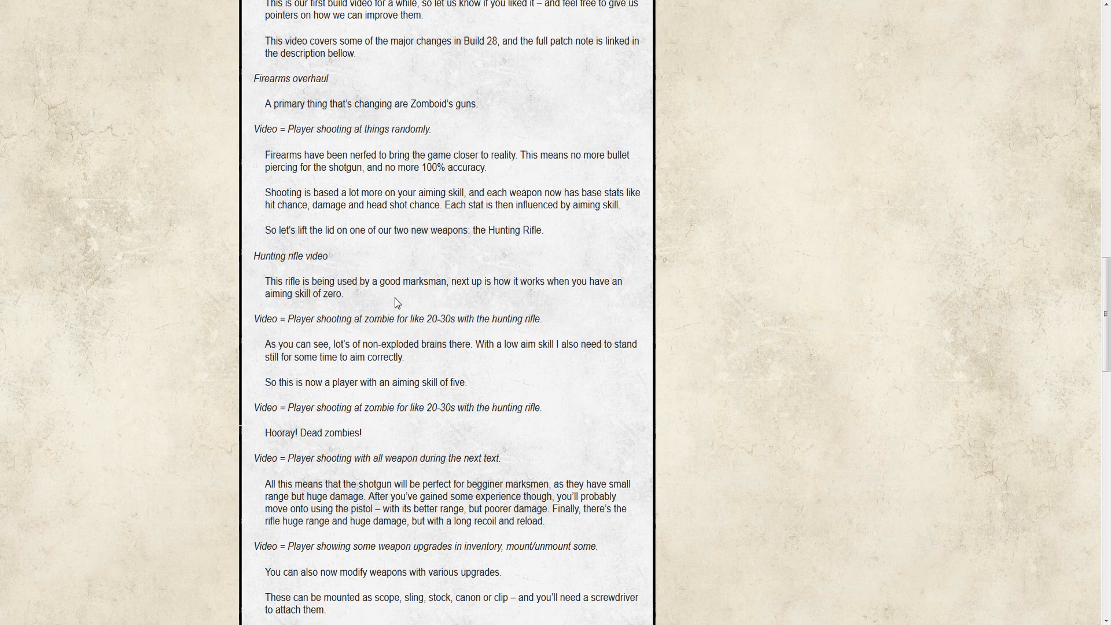
mouse_move(539, 405)
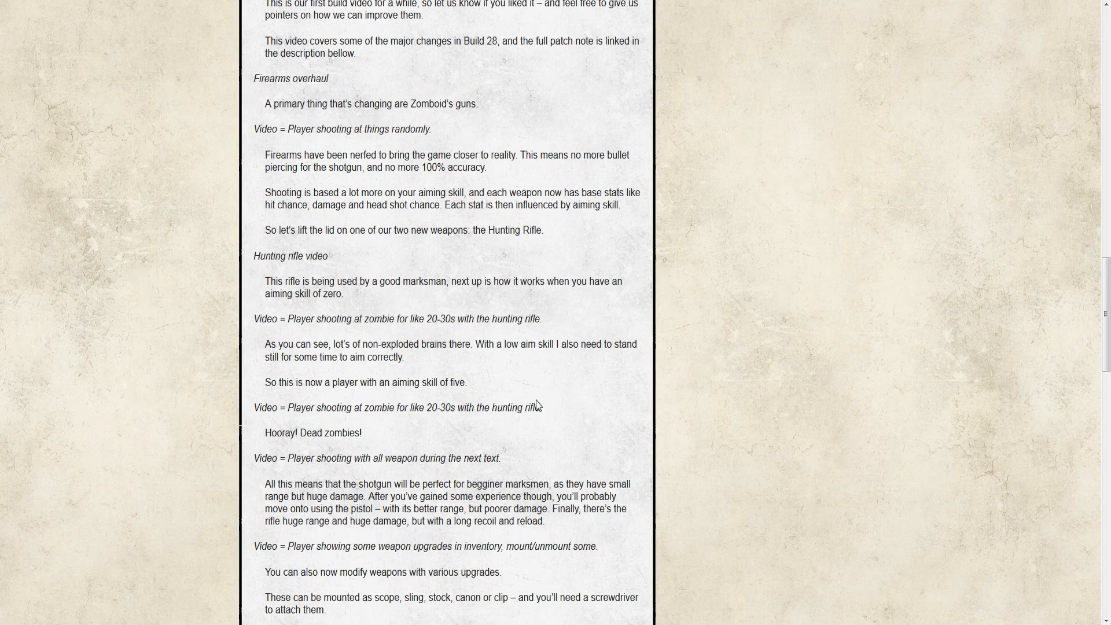
scroll(down, 3)
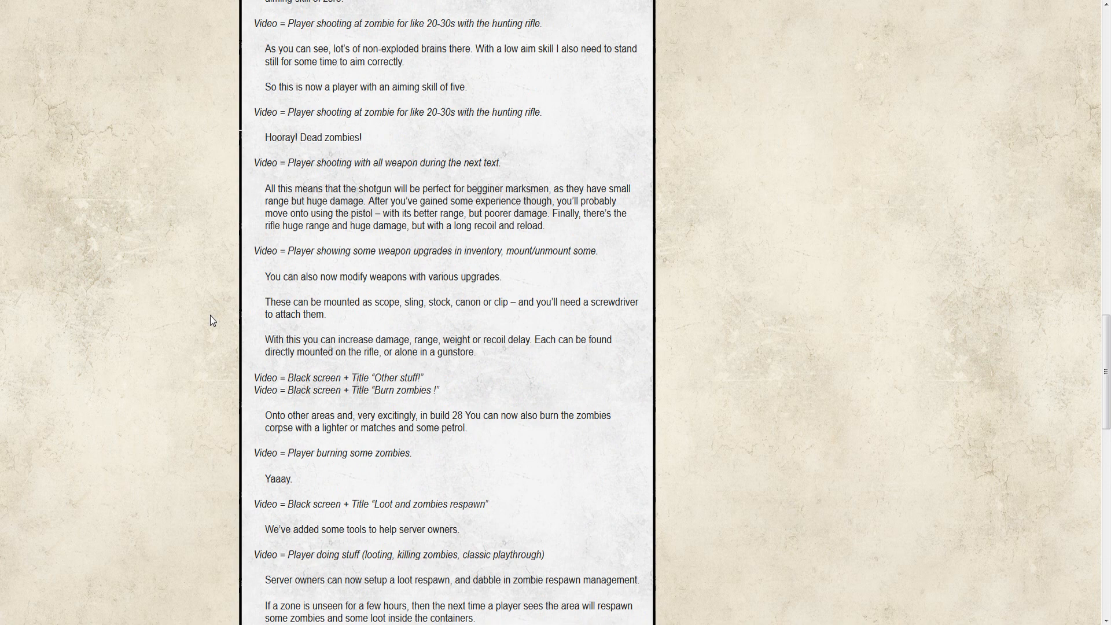
scroll(down, 3)
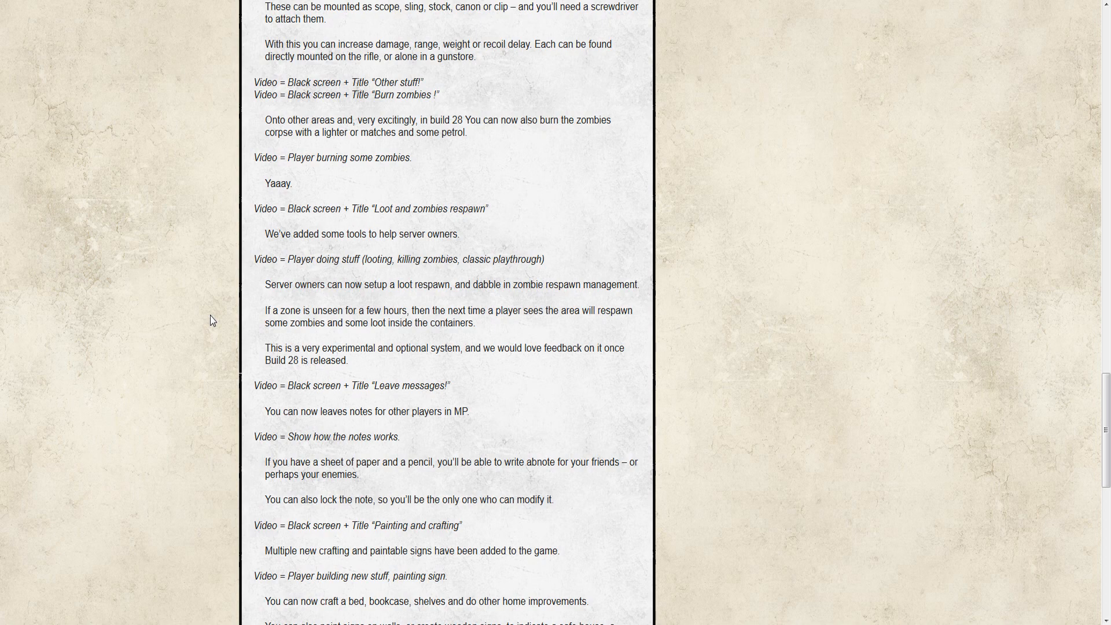
scroll(down, 3)
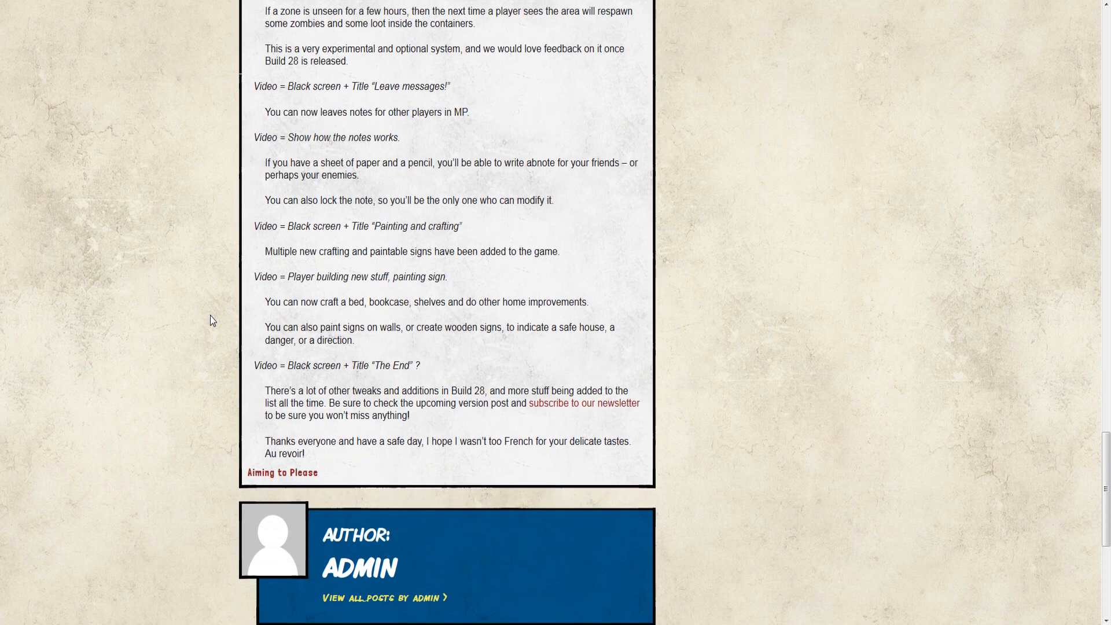
scroll(up, 3)
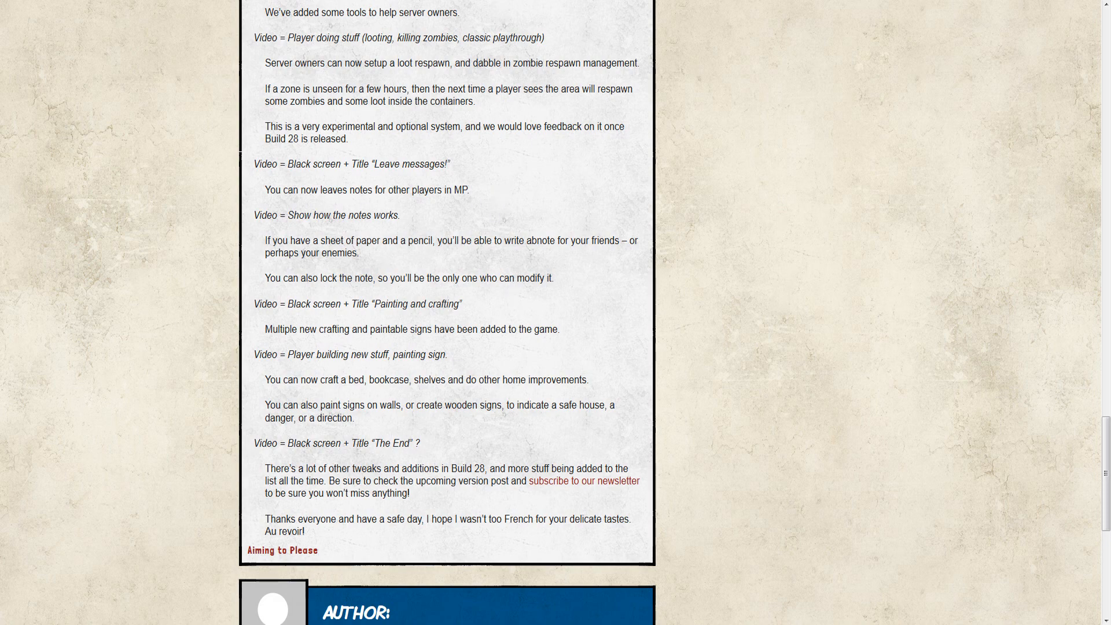
mouse_move(209, 256)
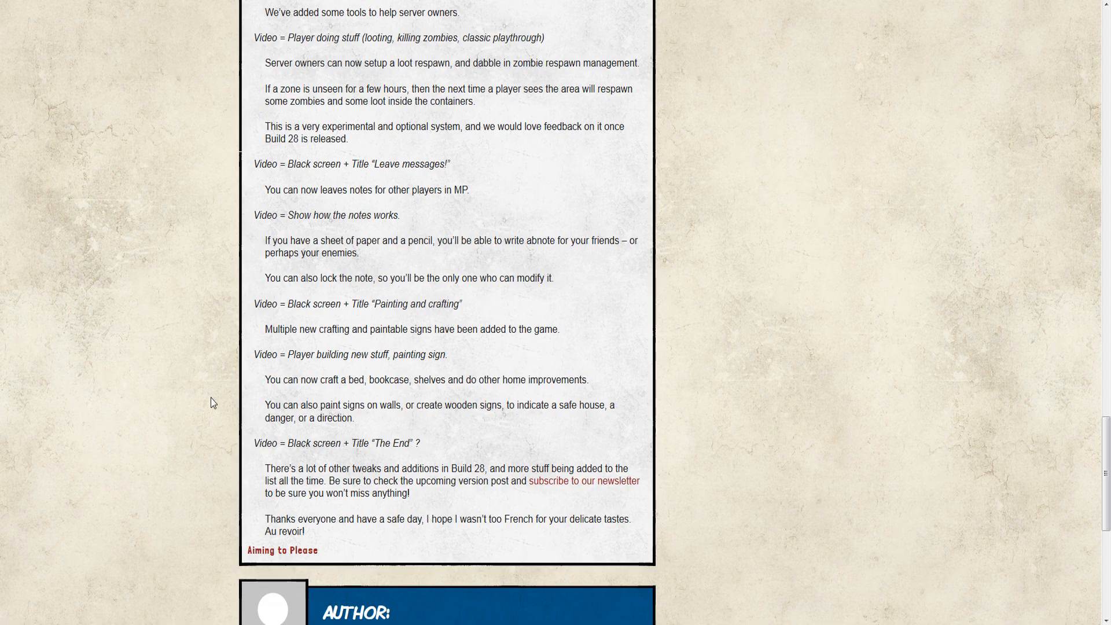
scroll(up, 3)
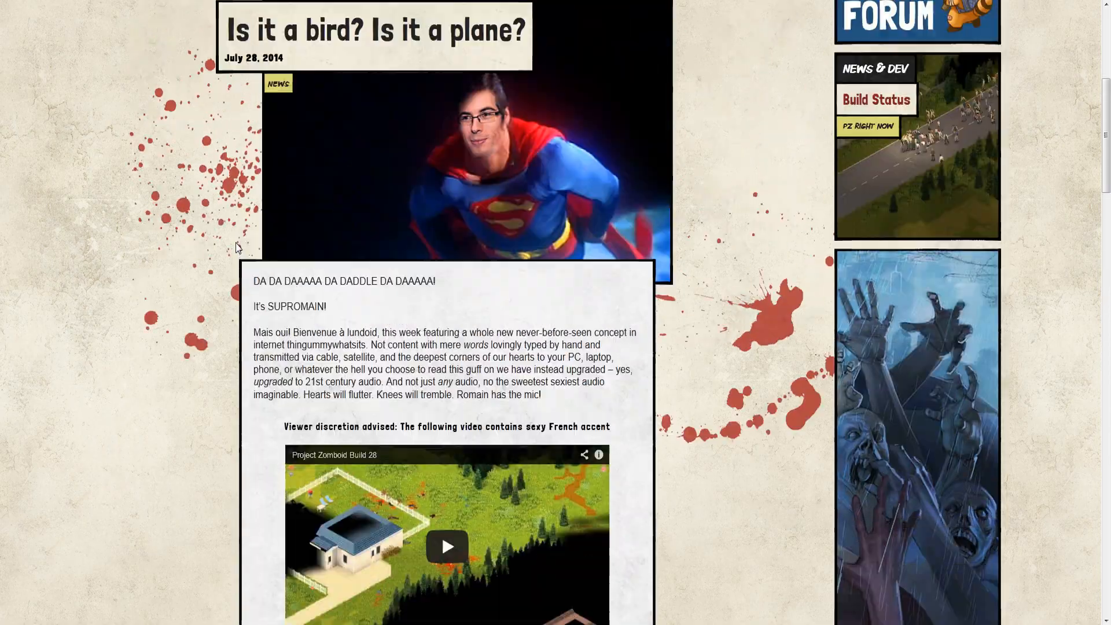
scroll(down, 3)
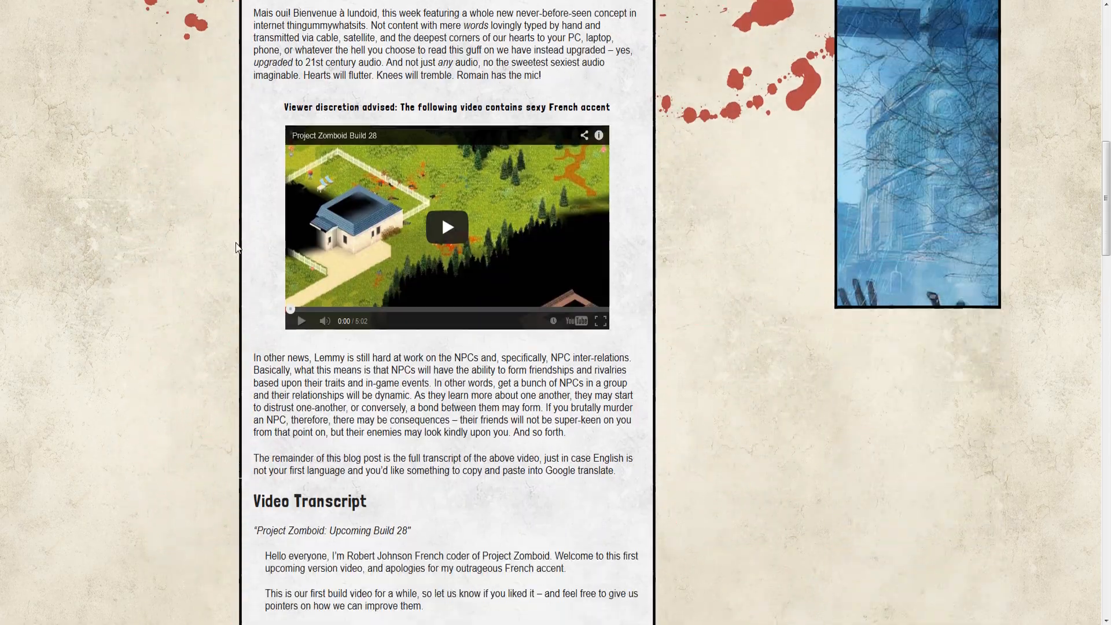
scroll(down, 3)
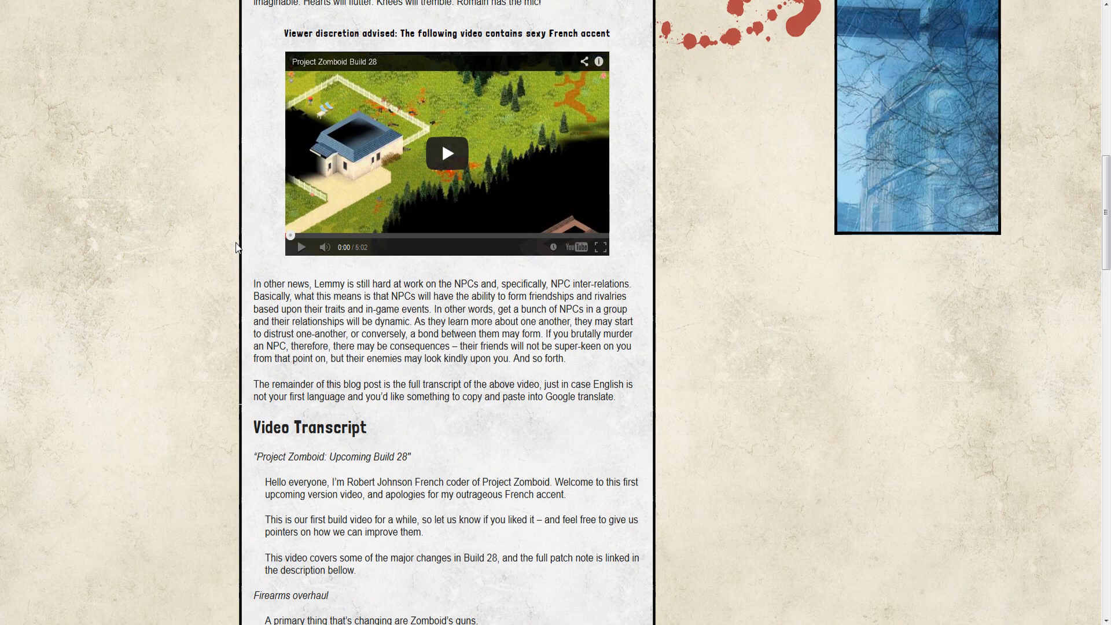
scroll(up, 3)
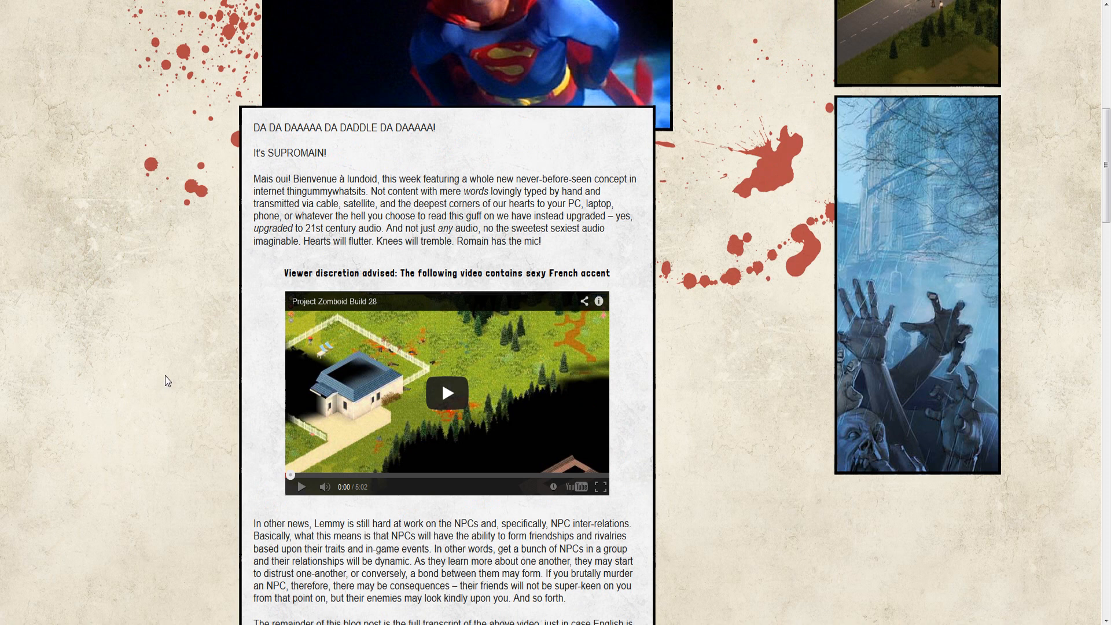
scroll(up, 3)
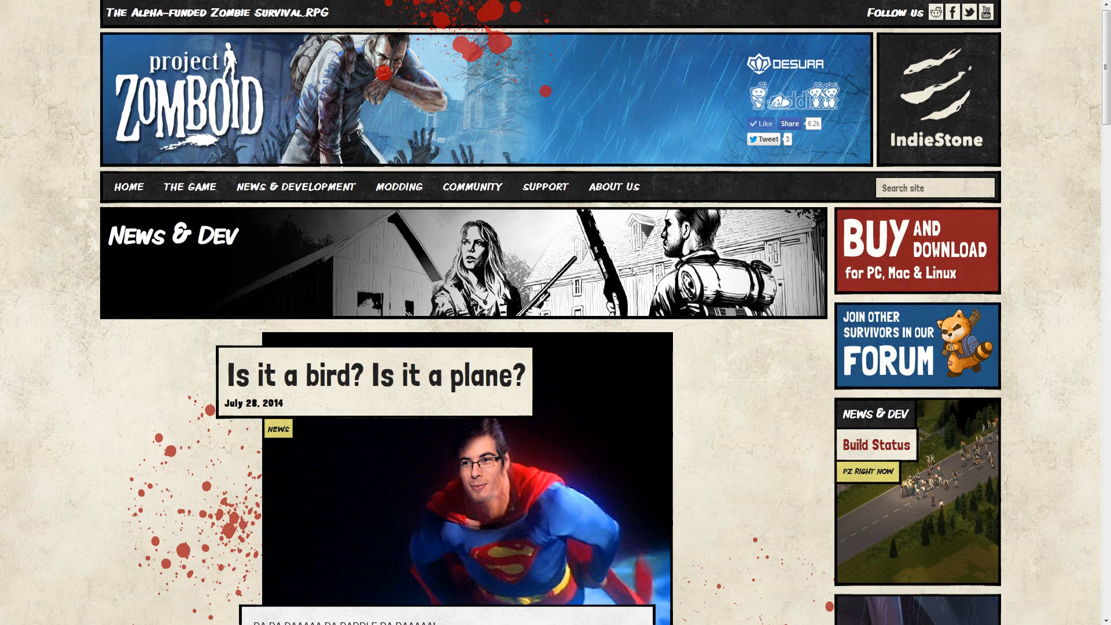
scroll(down, 3)
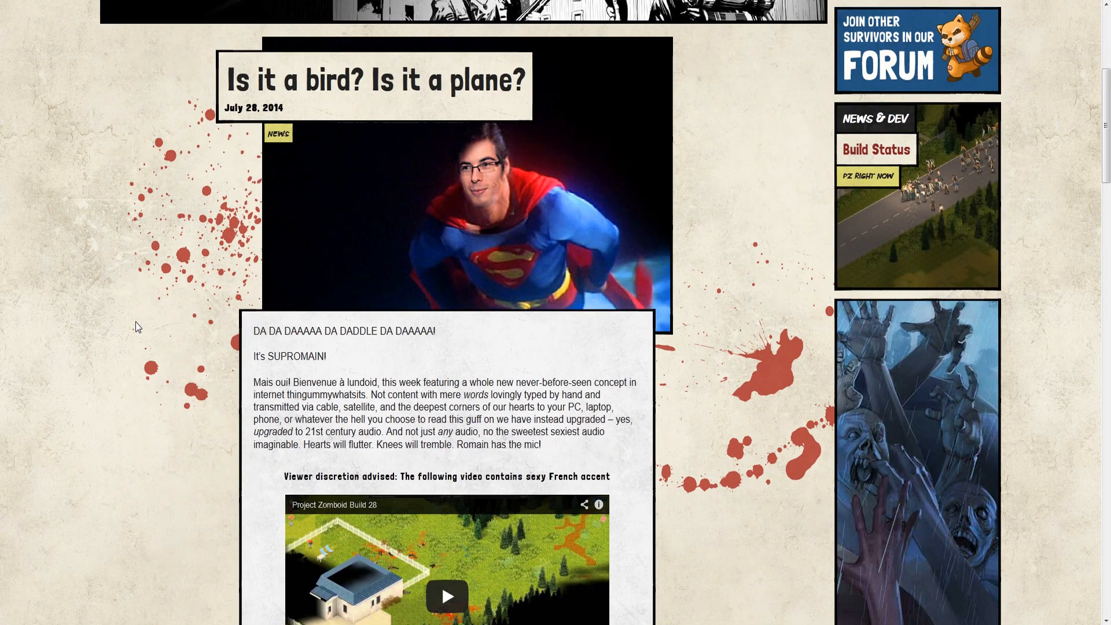
mouse_move(479, 364)
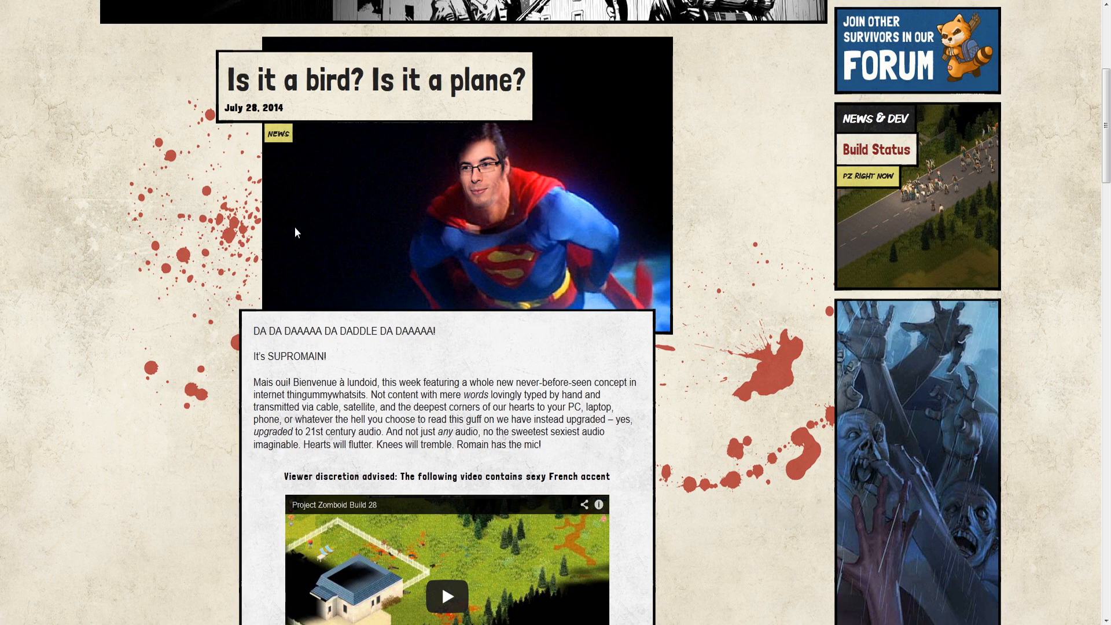
scroll(down, 3)
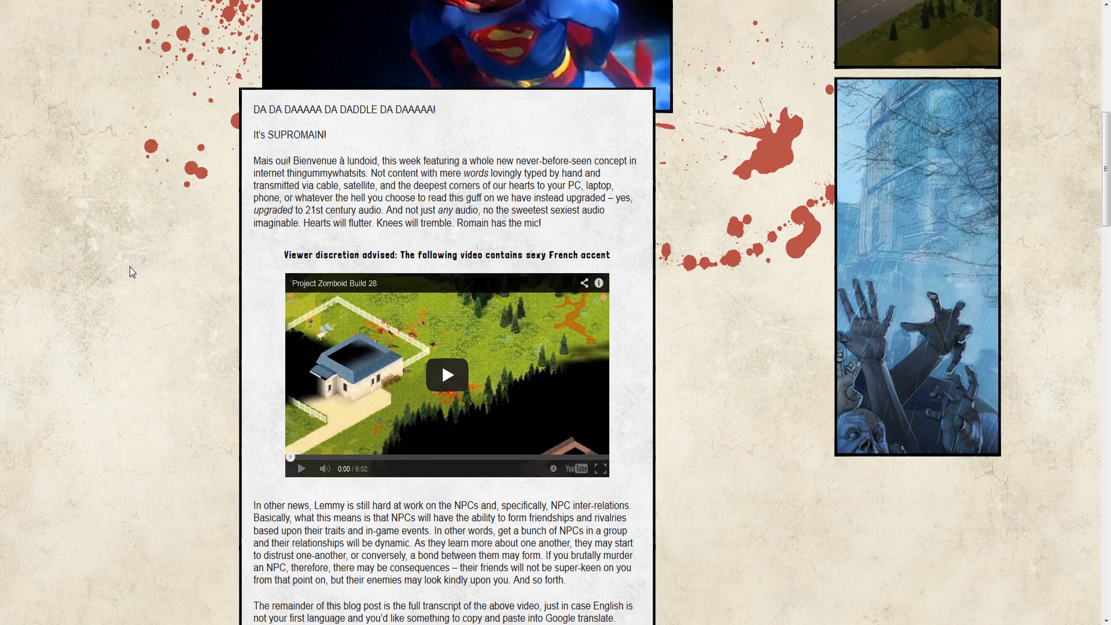